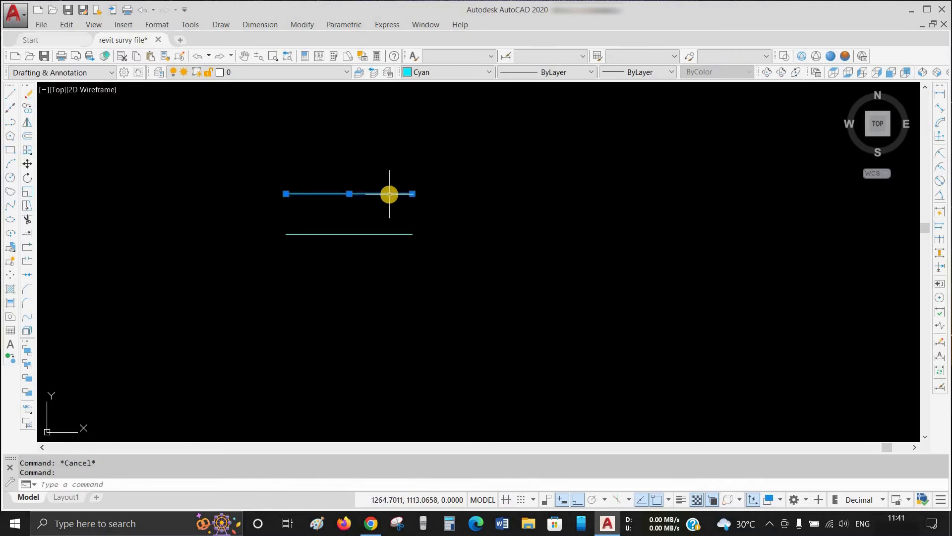
mouse_move(477, 229)
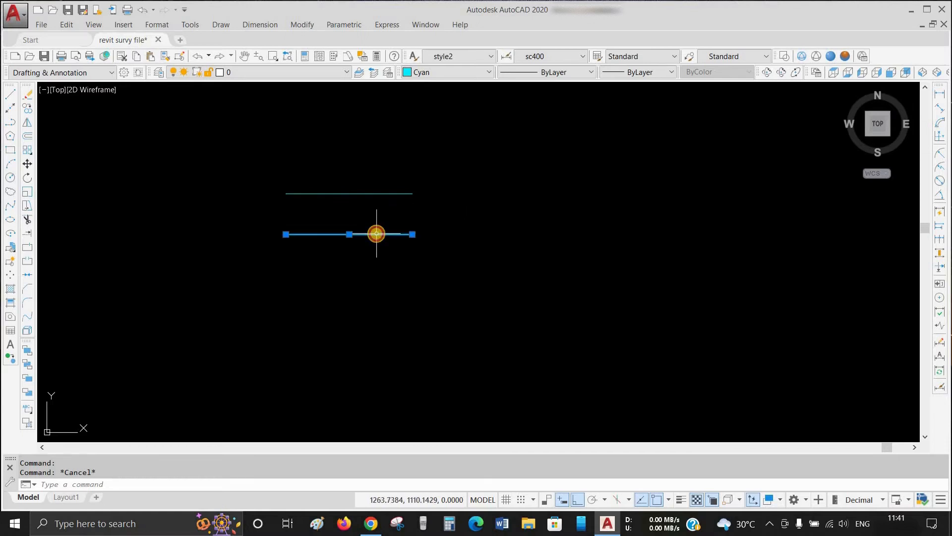
- Stack red, green and blue lines on one spot, then pick the green one from the Selection list
left_click(419, 301)
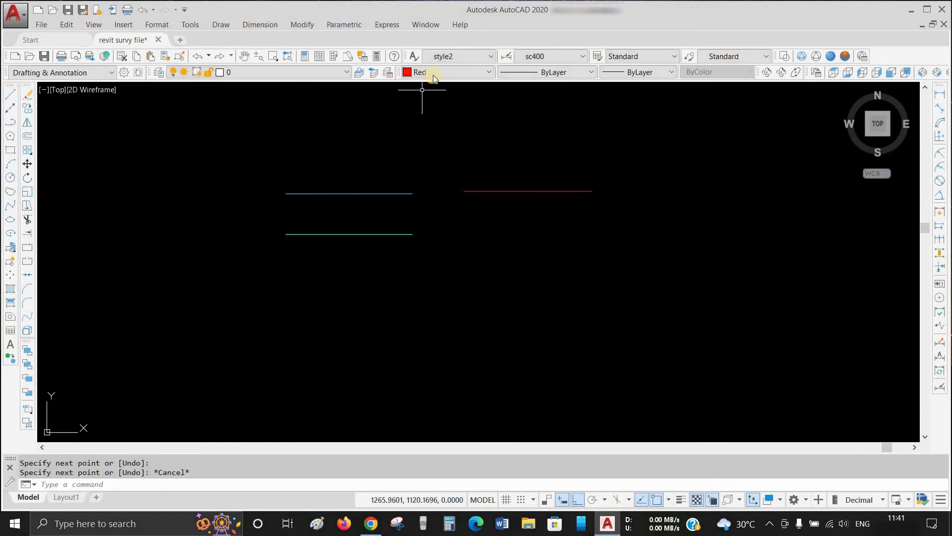
left_click(437, 71)
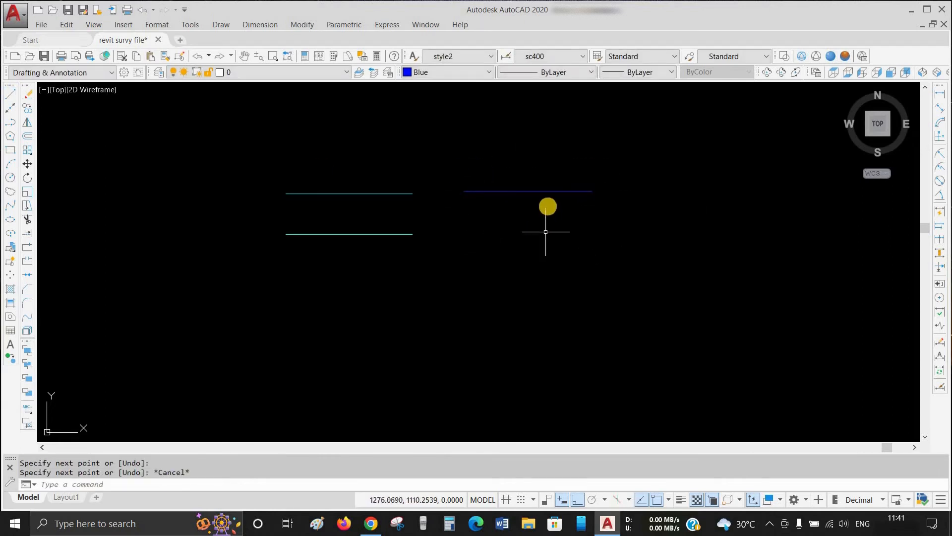
left_click(527, 191)
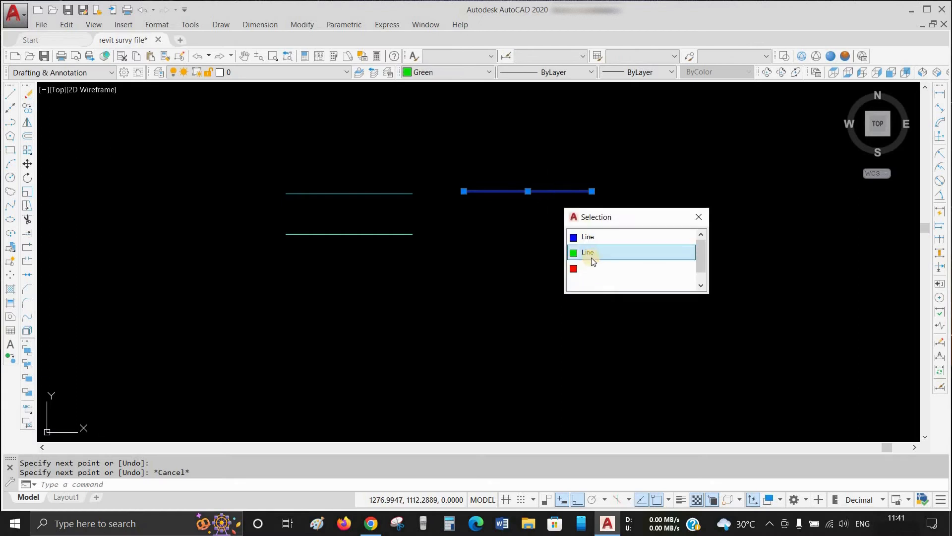
left_click(587, 267)
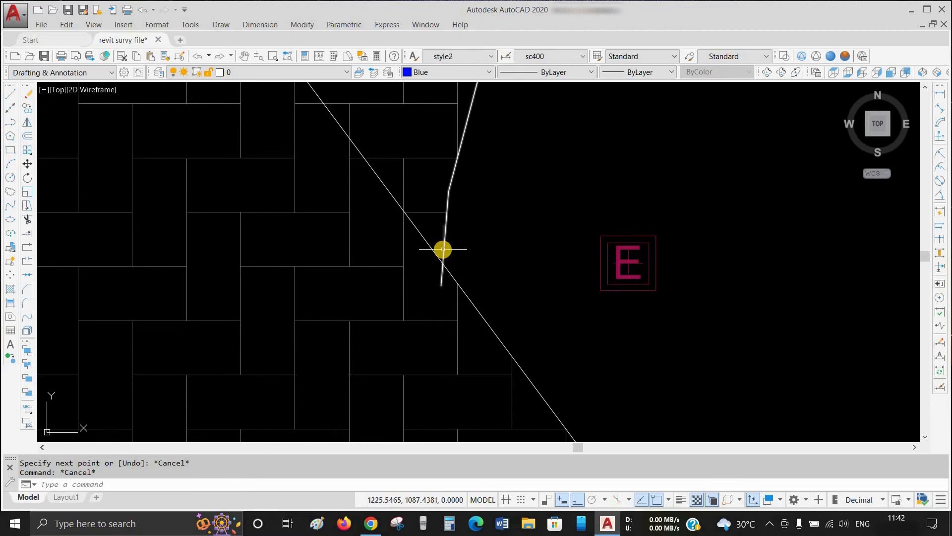
- Pan back from the paved section to the cyan and stacked coloured lines
left_click(443, 249)
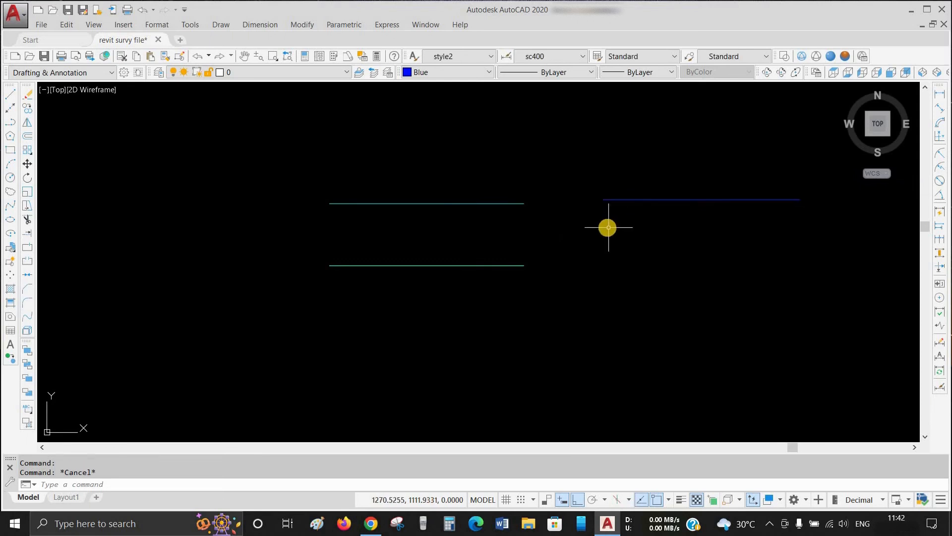
- Enter the SELECTIONCYCLING system variable with a value of 2
type("SELECTION")
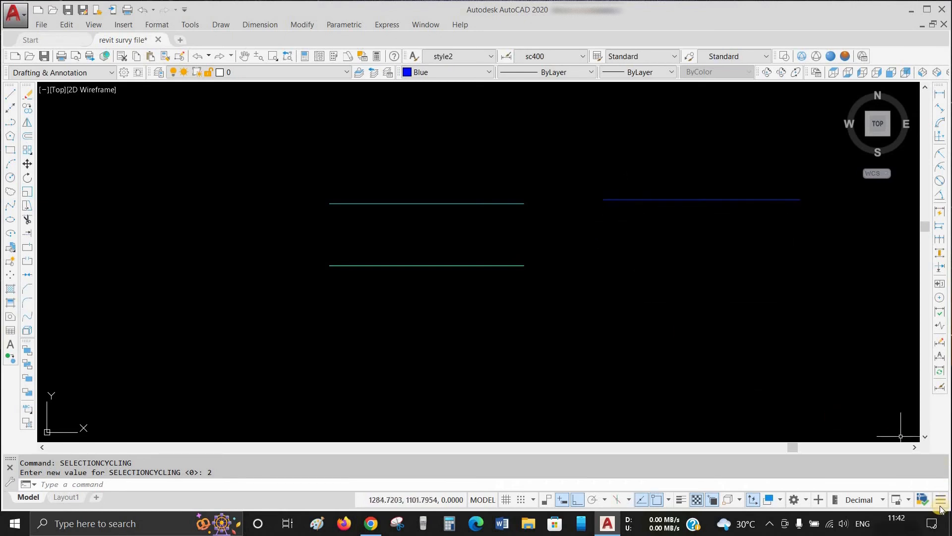
- Show the status bar Customization menu with Selection Cycling checked
left_click(940, 498)
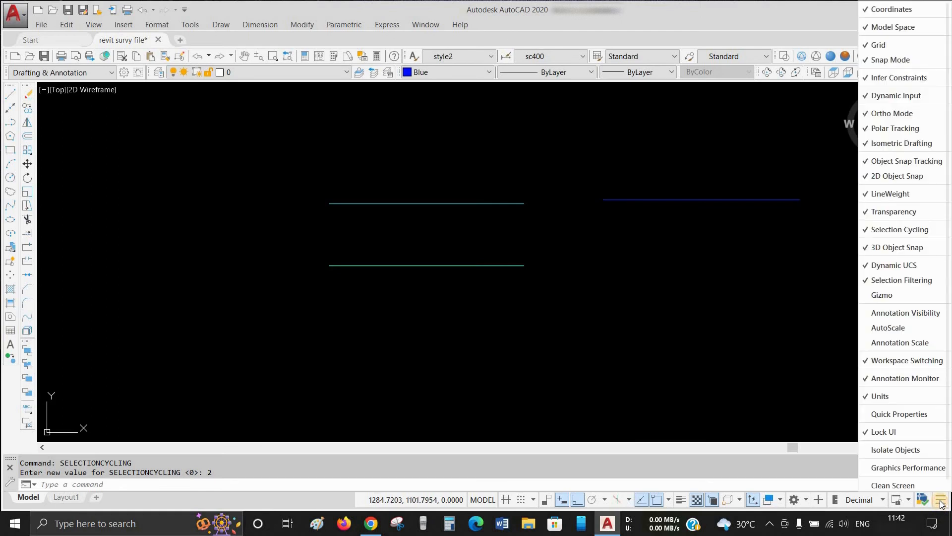
mouse_move(876, 143)
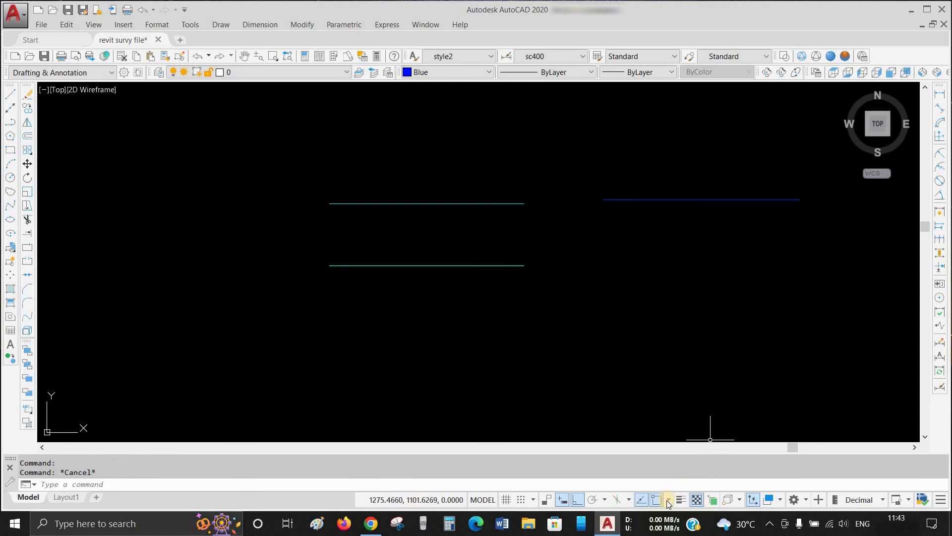
- In Drafting Settings > Selection Cycling, uncheck Allow selection cycling and confirm with OK
left_click(670, 499)
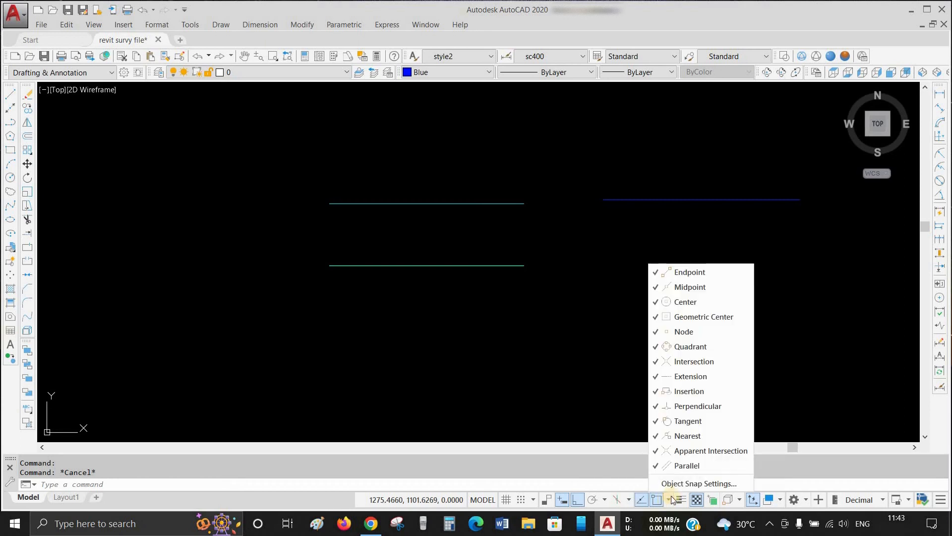
left_click(698, 483)
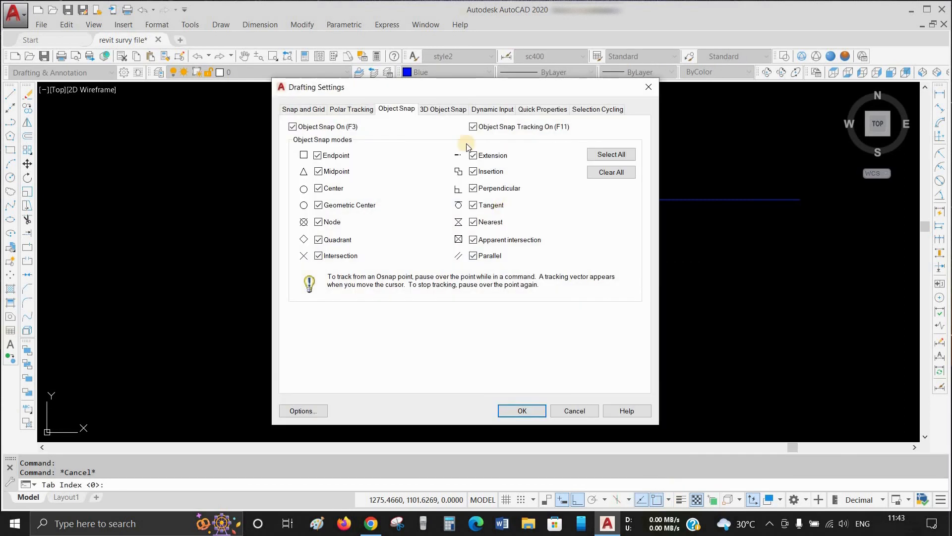
left_click(597, 110)
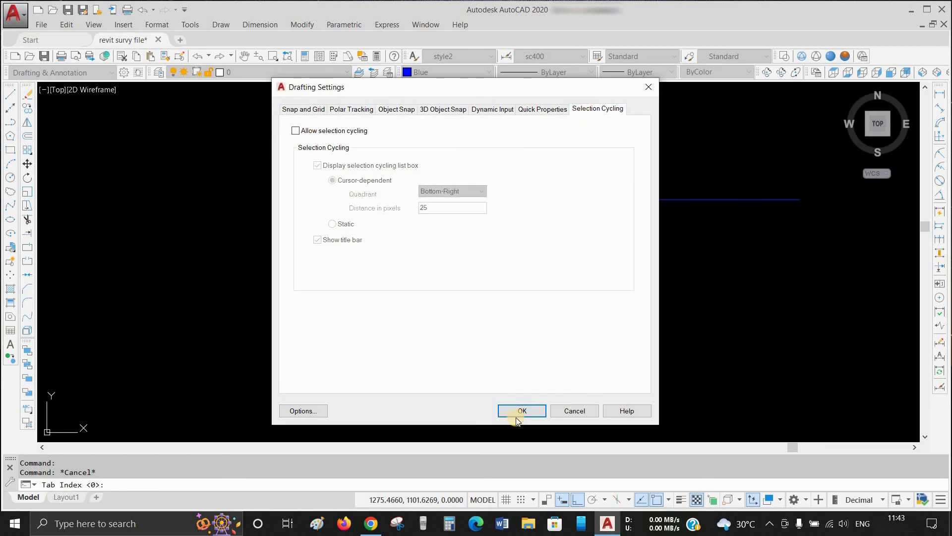
left_click(521, 410)
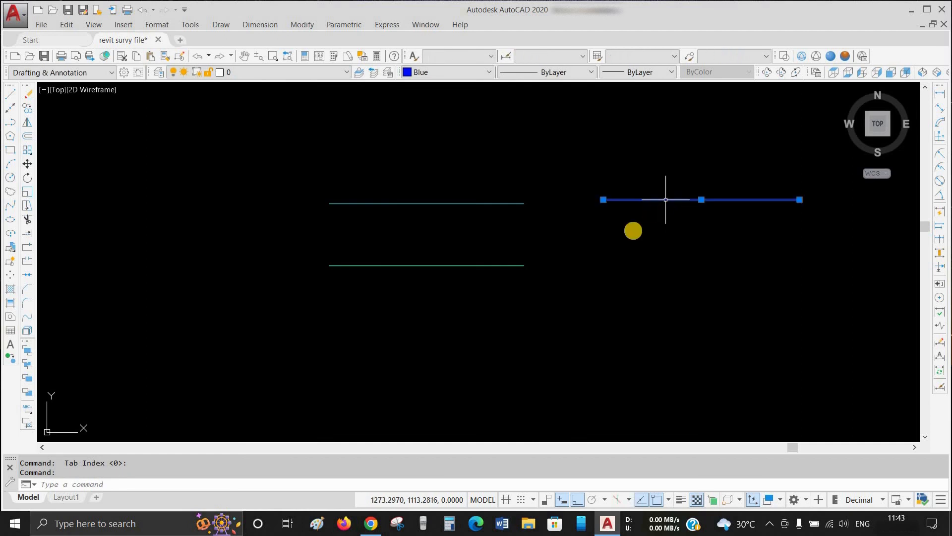